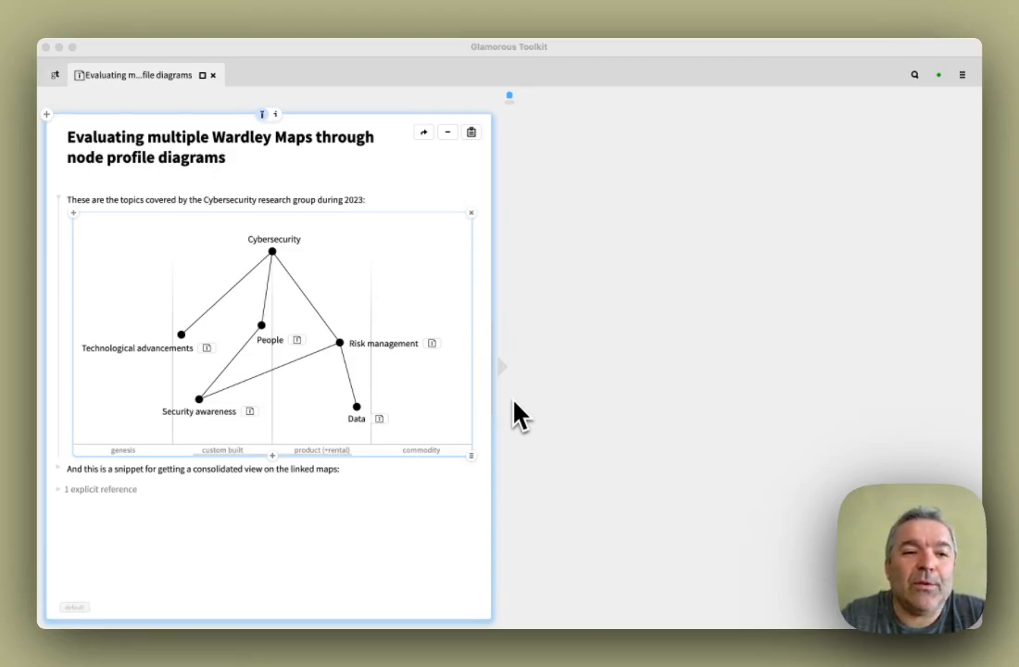
mouse_move(454, 370)
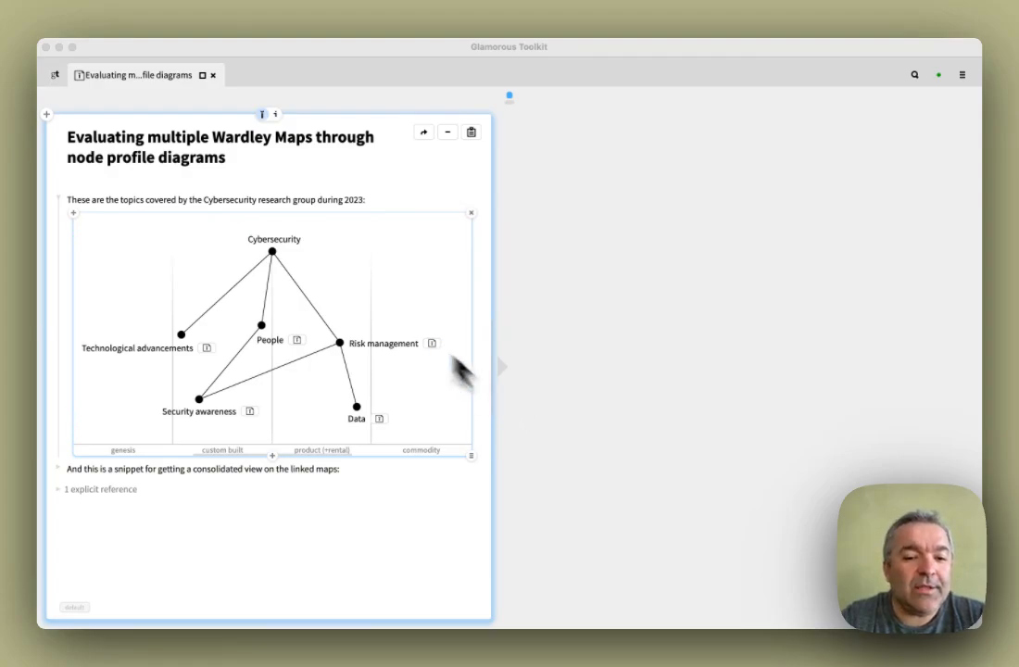
mouse_move(350, 298)
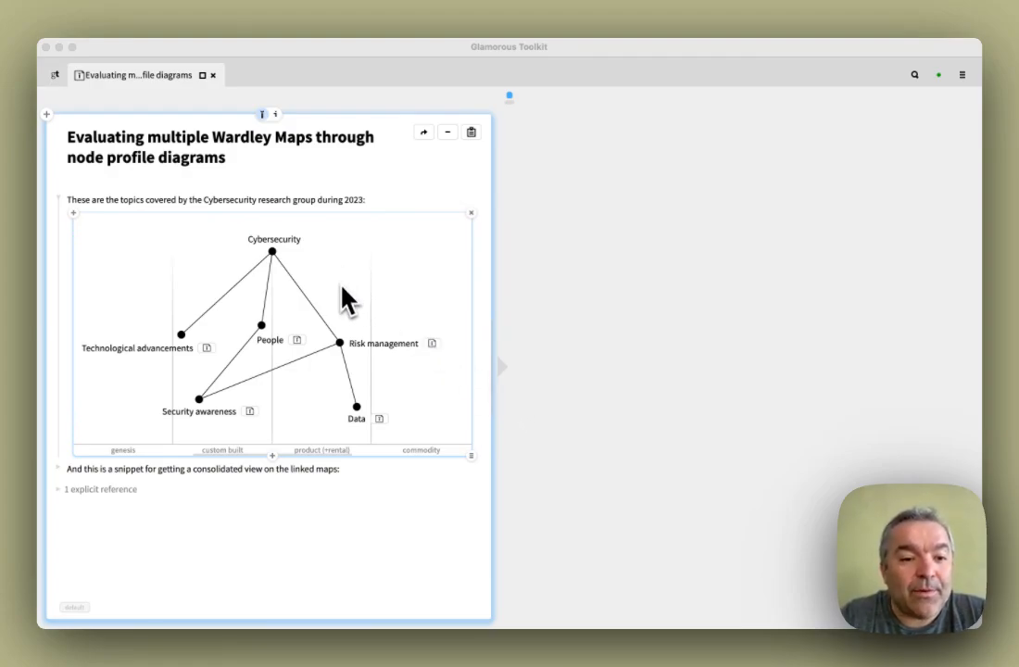
mouse_move(355, 232)
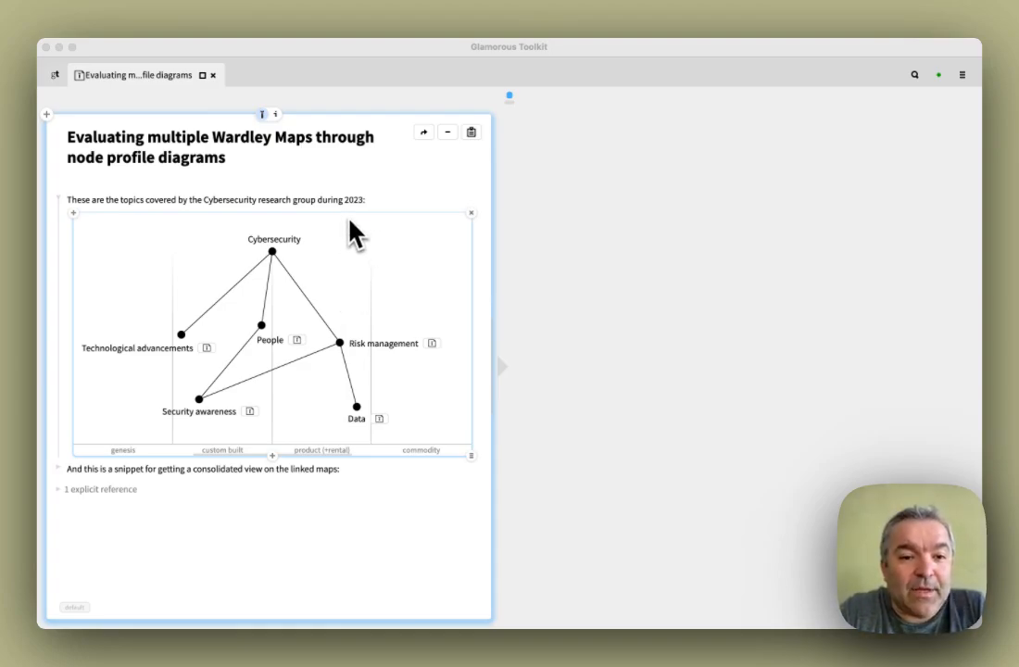
mouse_move(250, 278)
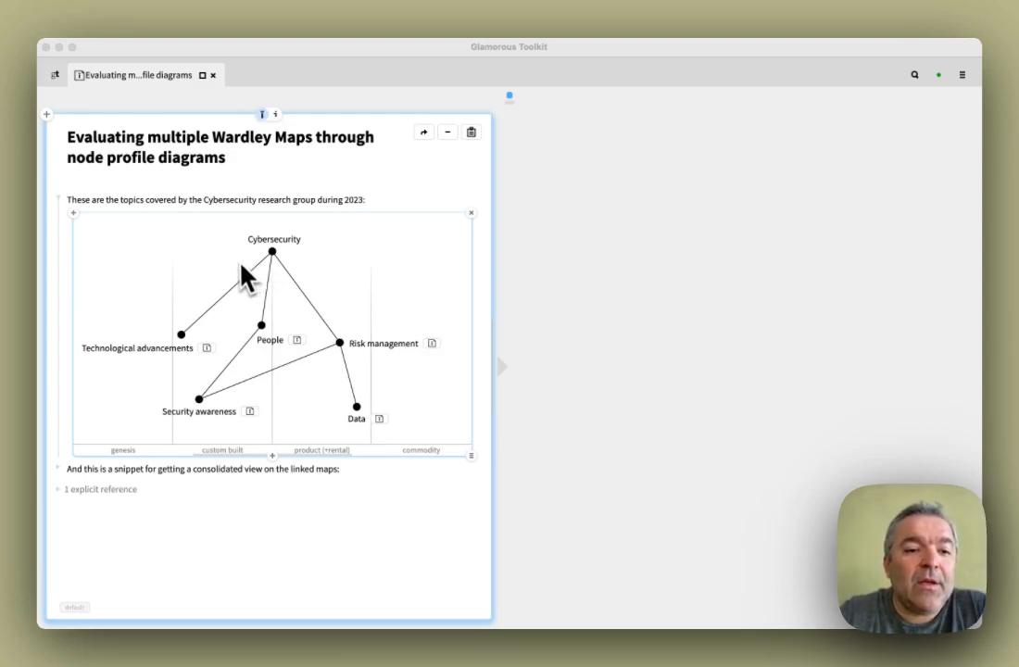
mouse_move(278, 287)
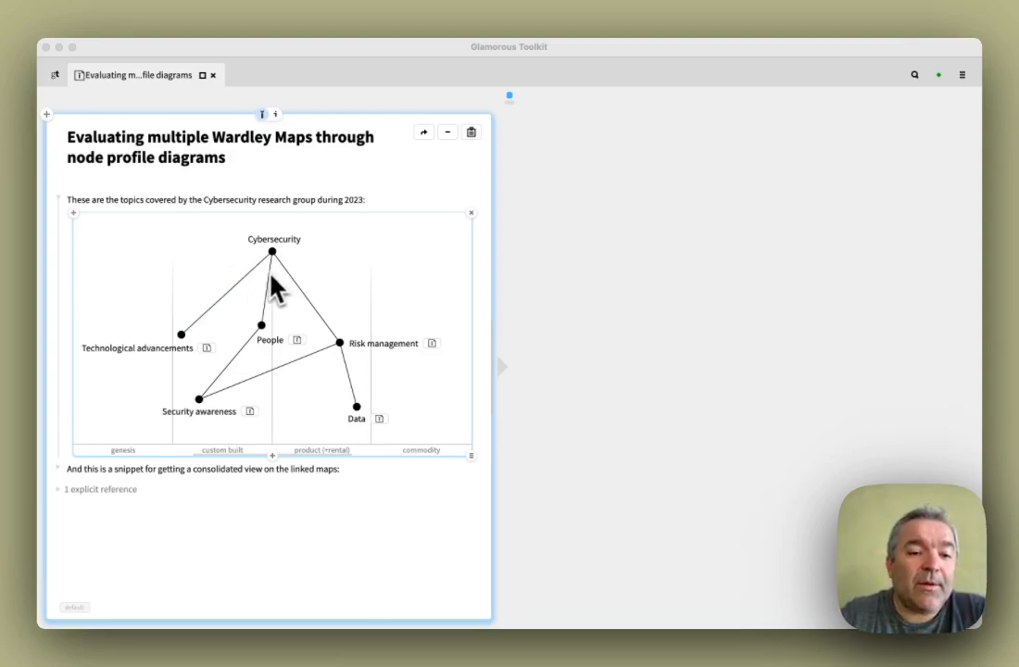
mouse_move(389, 380)
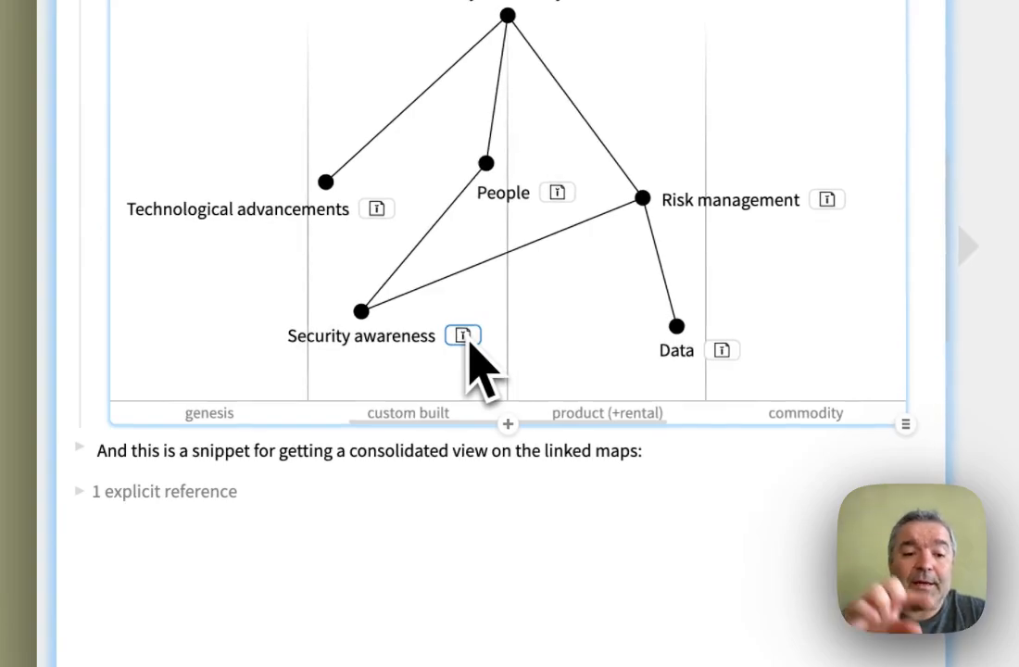
- Open the Security Awareness v3.2 map linked from the Security awareness node in a right pane
left_click(463, 336)
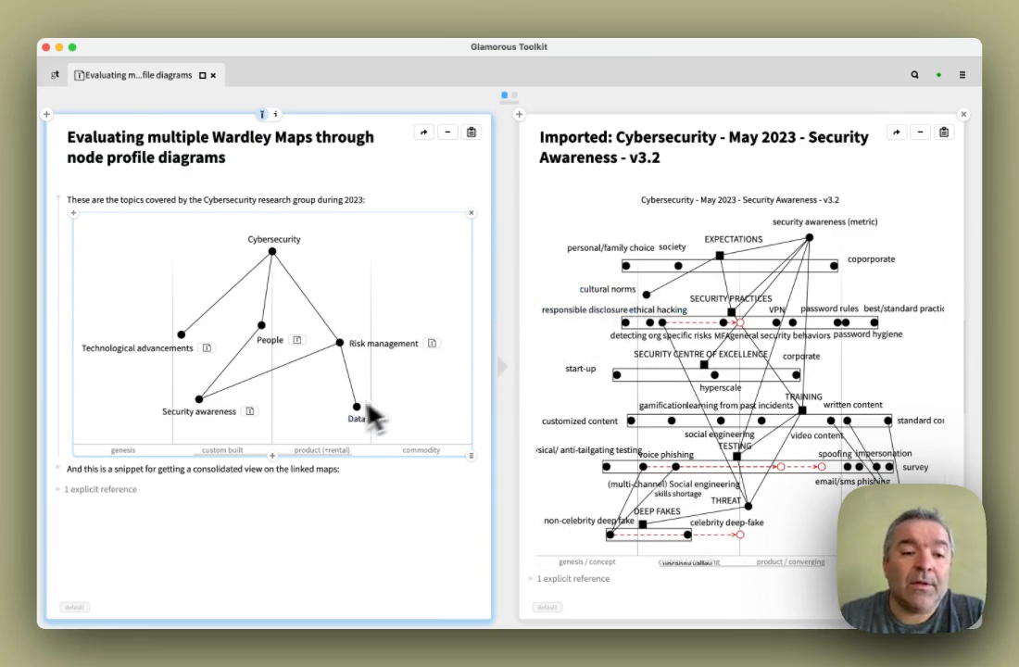
mouse_move(245, 263)
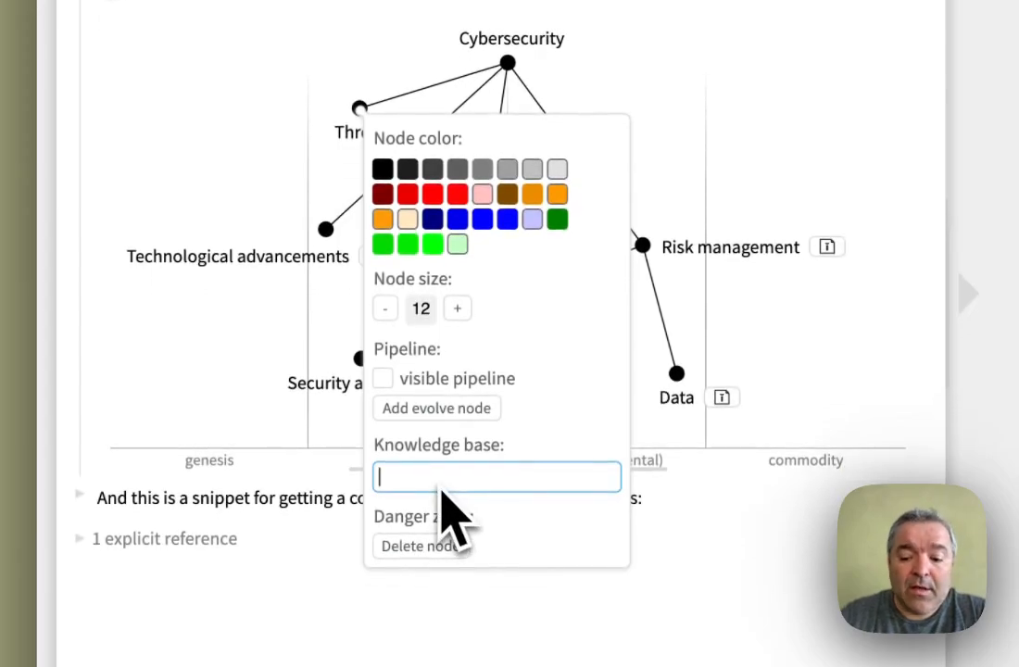
- Set the Threat node's Knowledge base link to the Threat, June 2023 map page via [[Impo, then close the right pane
type("[[Impo")
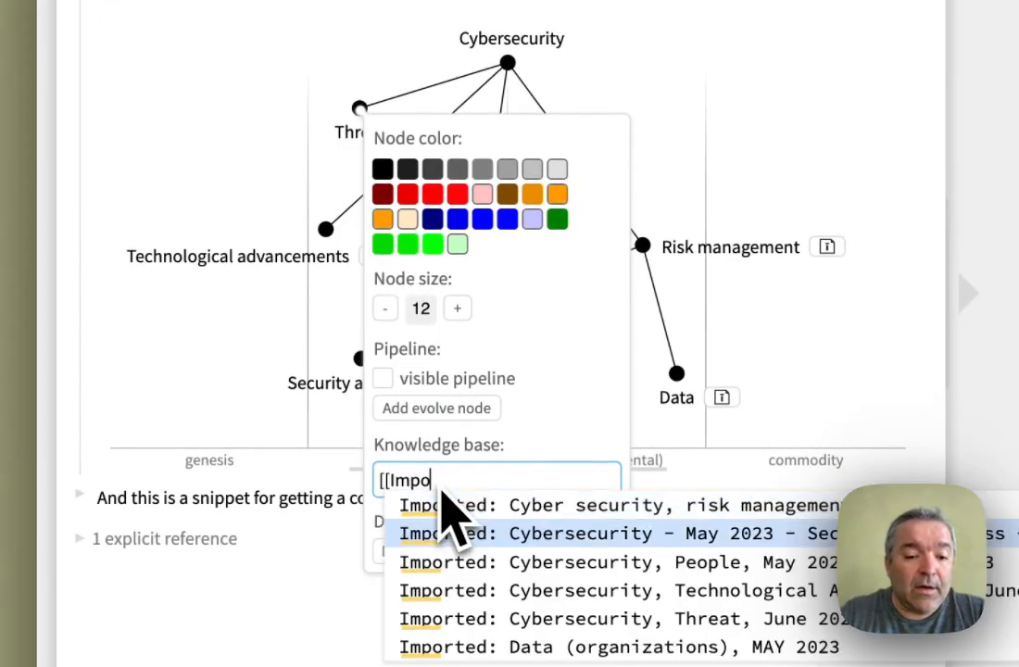
left_click(581, 619)
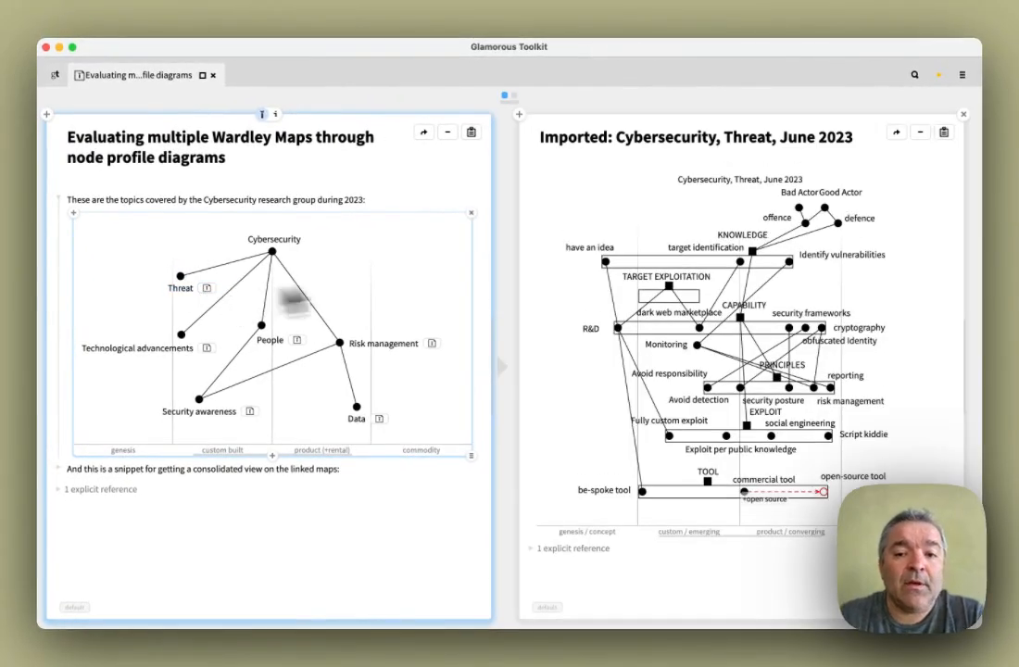
left_click(963, 115)
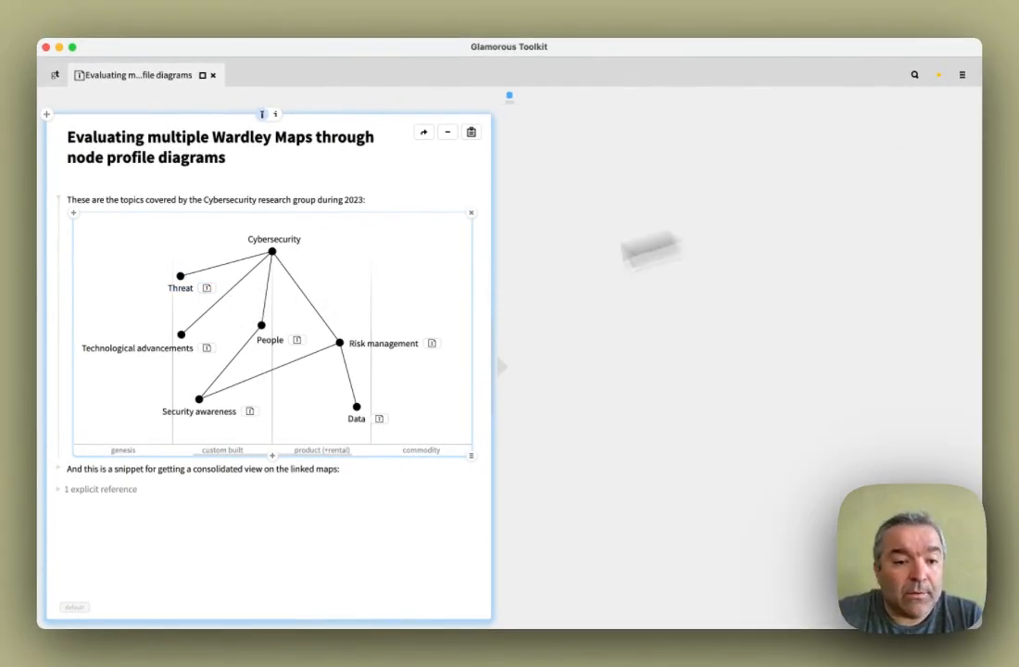
mouse_move(276, 252)
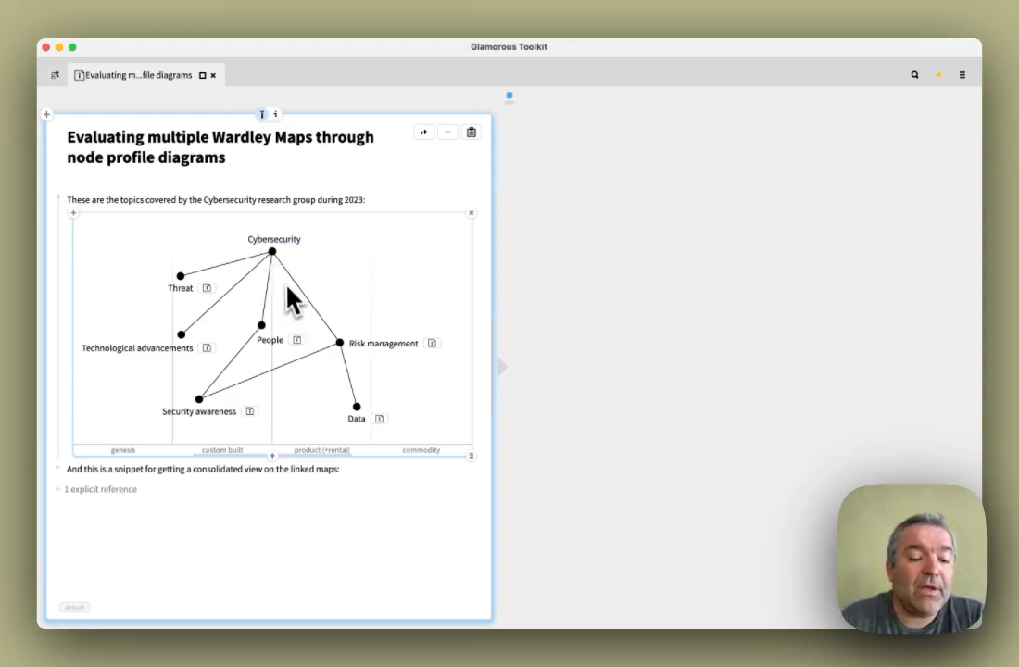
mouse_move(287, 318)
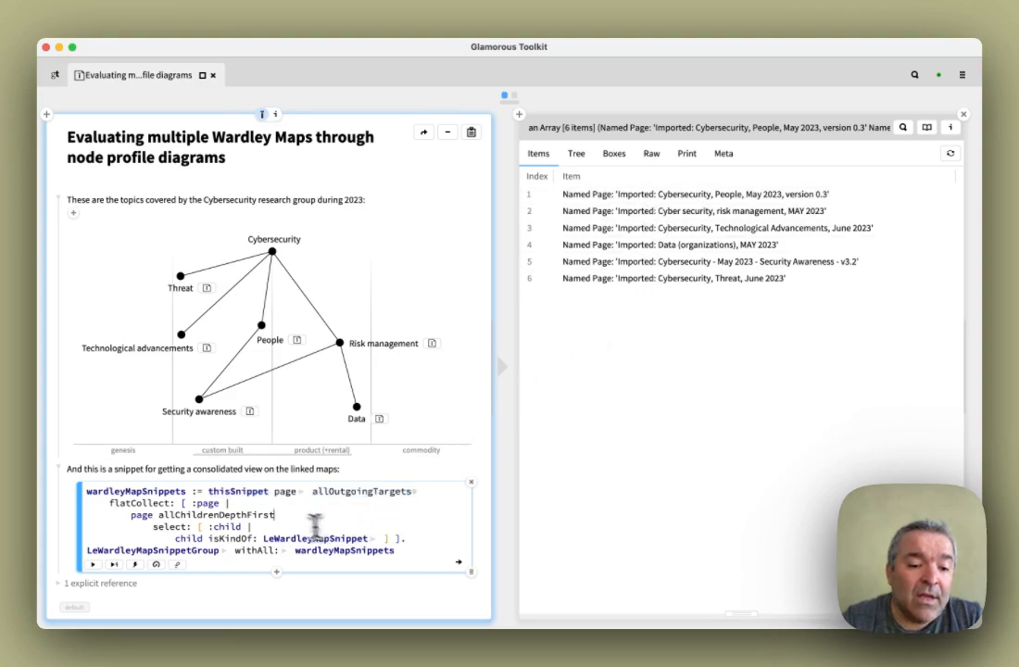
mouse_move(422, 554)
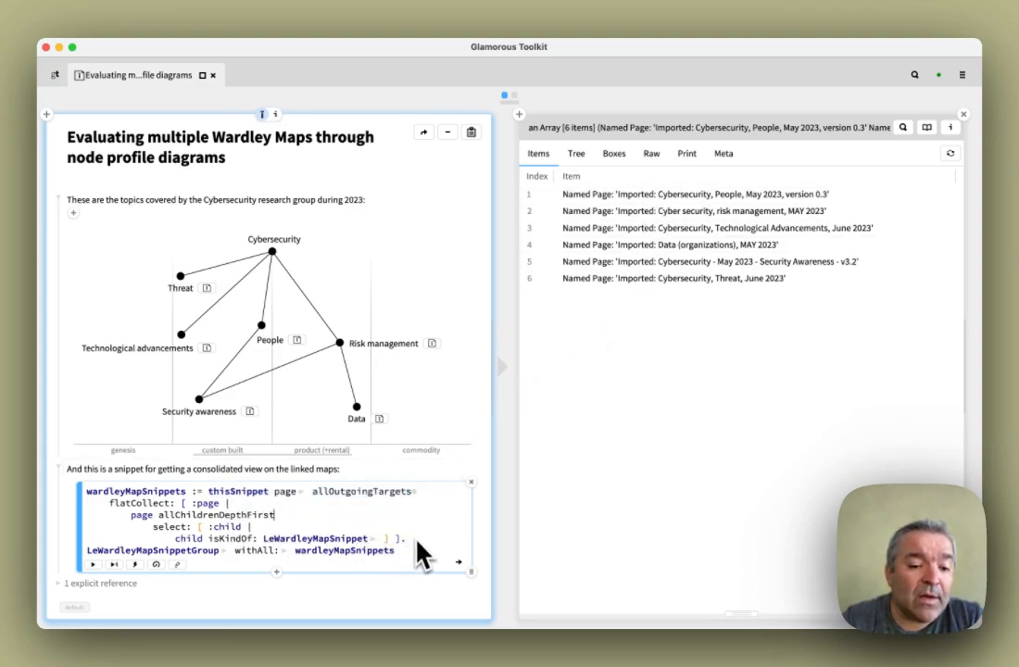
mouse_move(282, 555)
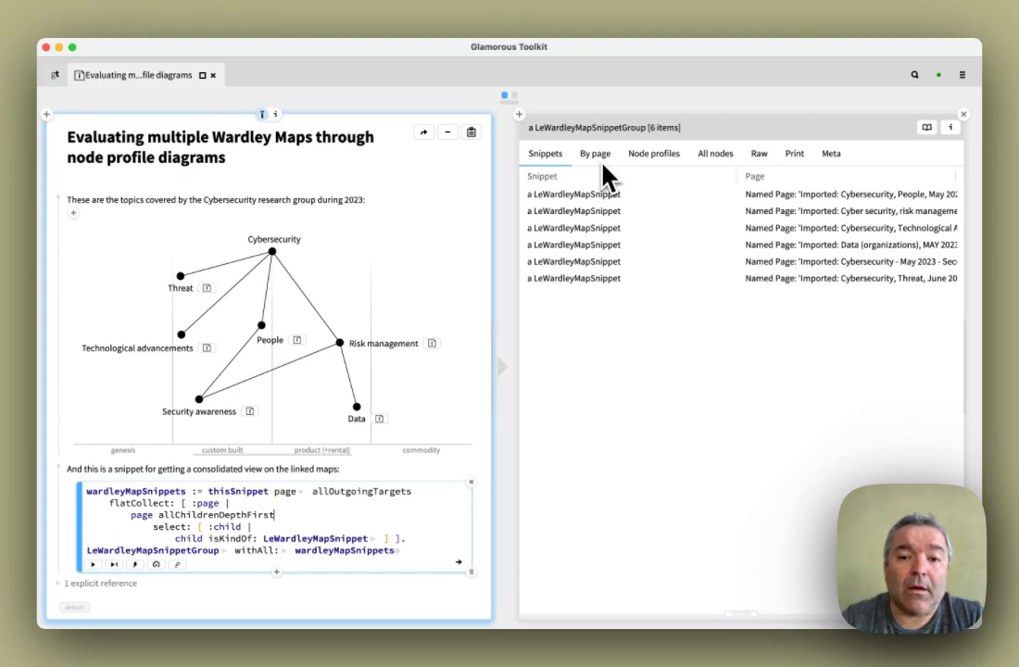
mouse_move(707, 181)
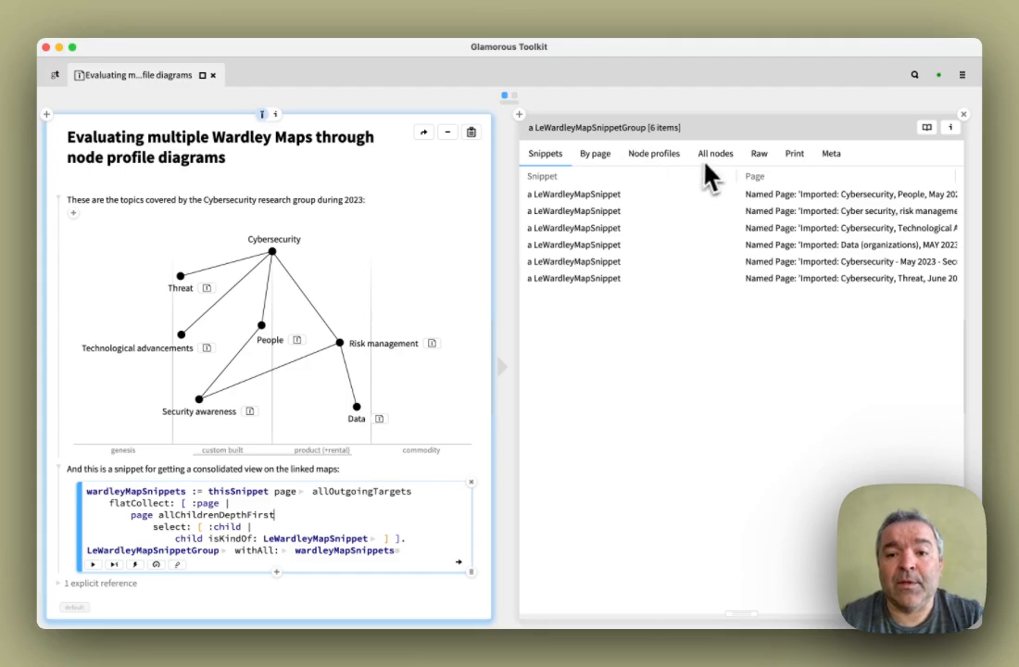
- Review the All nodes list of positions across the six maps, then show Node profiles of shared nodes
left_click(715, 152)
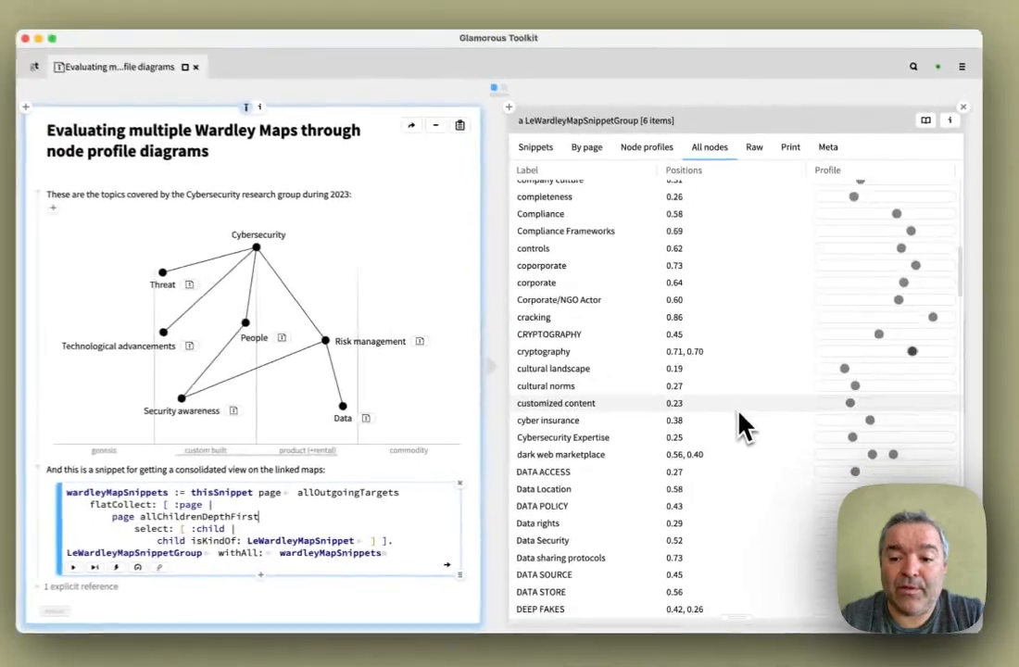
scroll("down", 3)
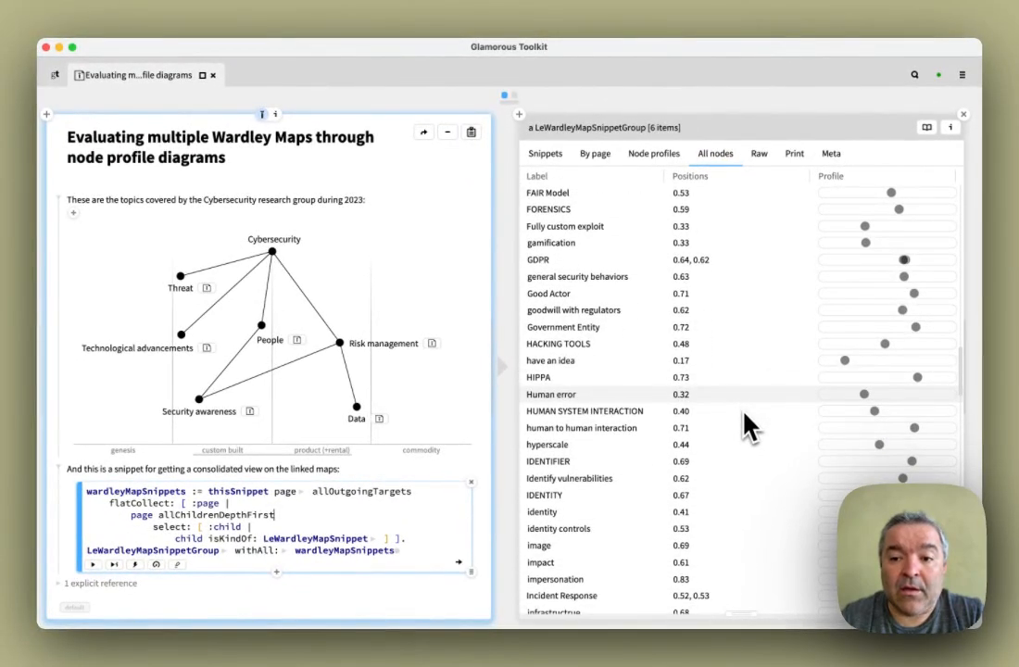
scroll("up", 3)
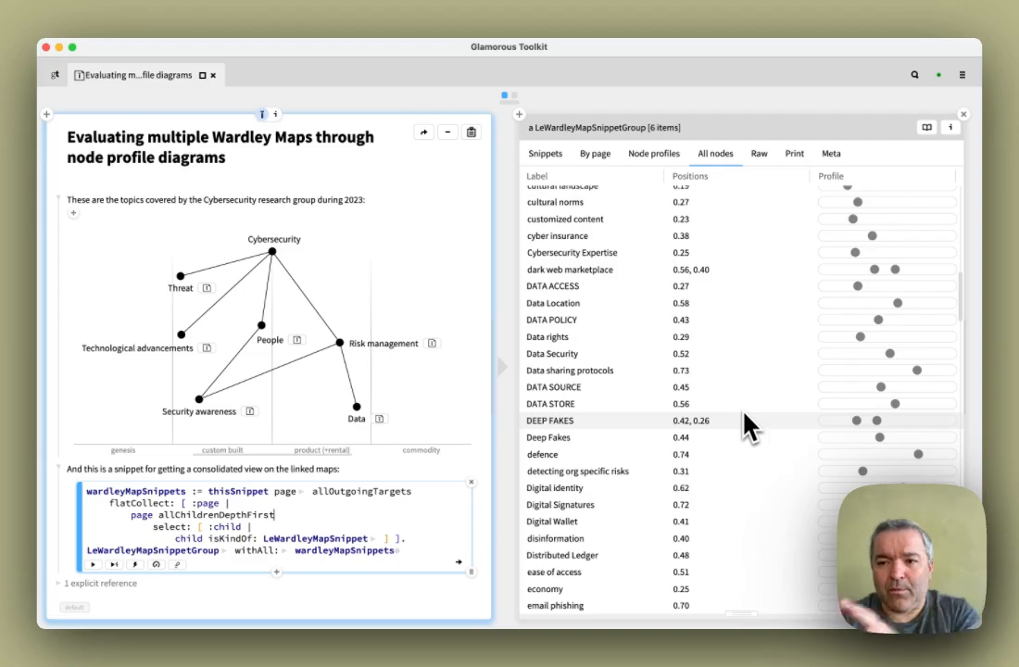
scroll("up", 3)
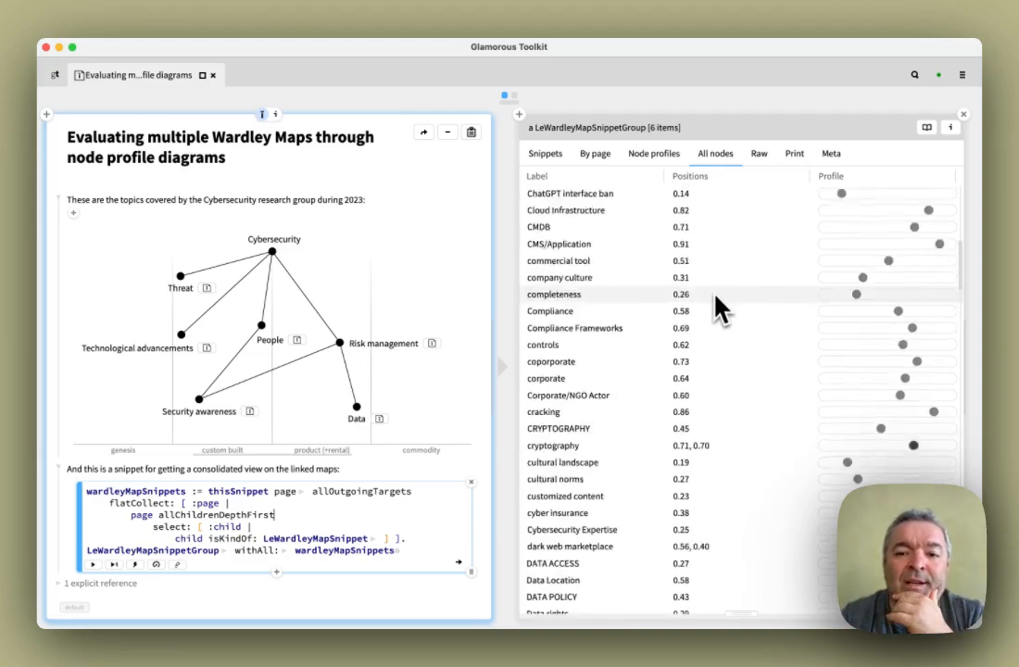
scroll("up", 3)
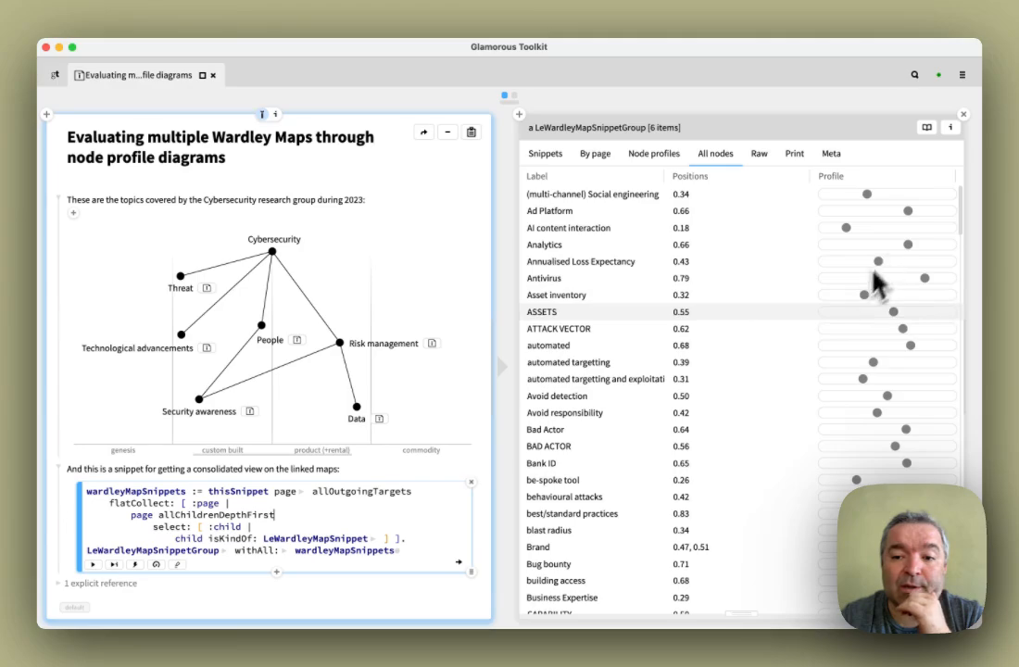
left_click(654, 152)
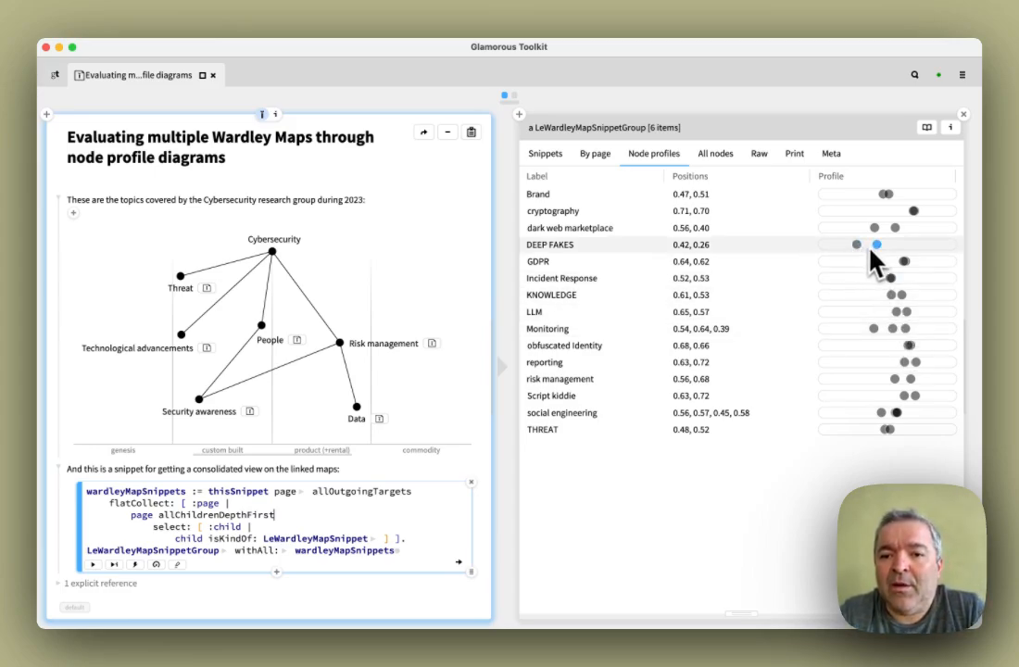
mouse_move(879, 258)
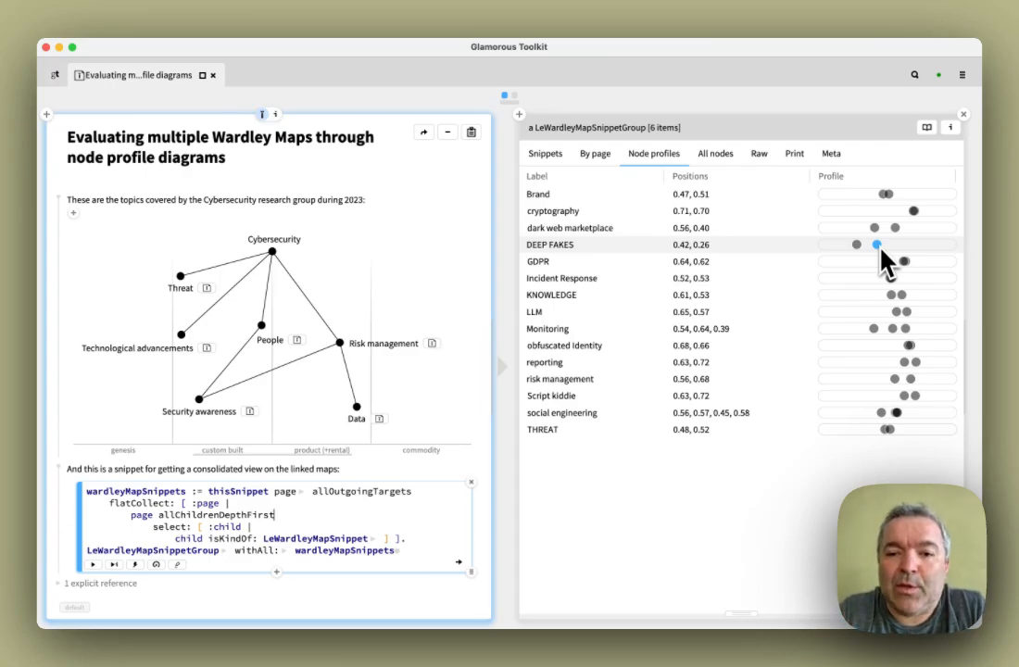
- Open the Security Awareness v3.2 map with DEEP FAKES marked from its Profile column dot
left_click(904, 245)
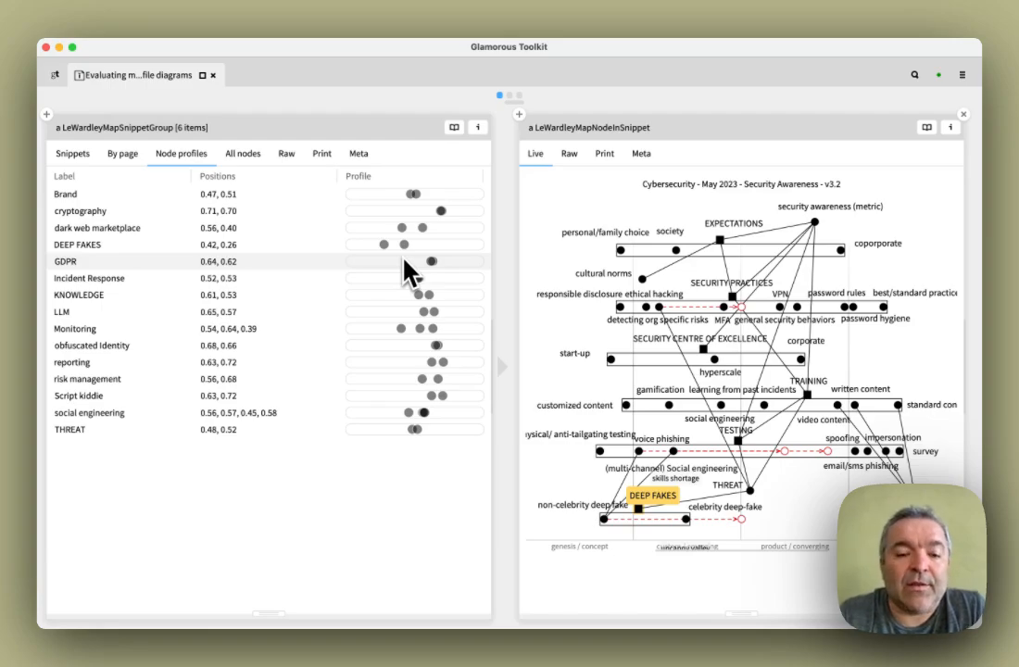
mouse_move(903, 166)
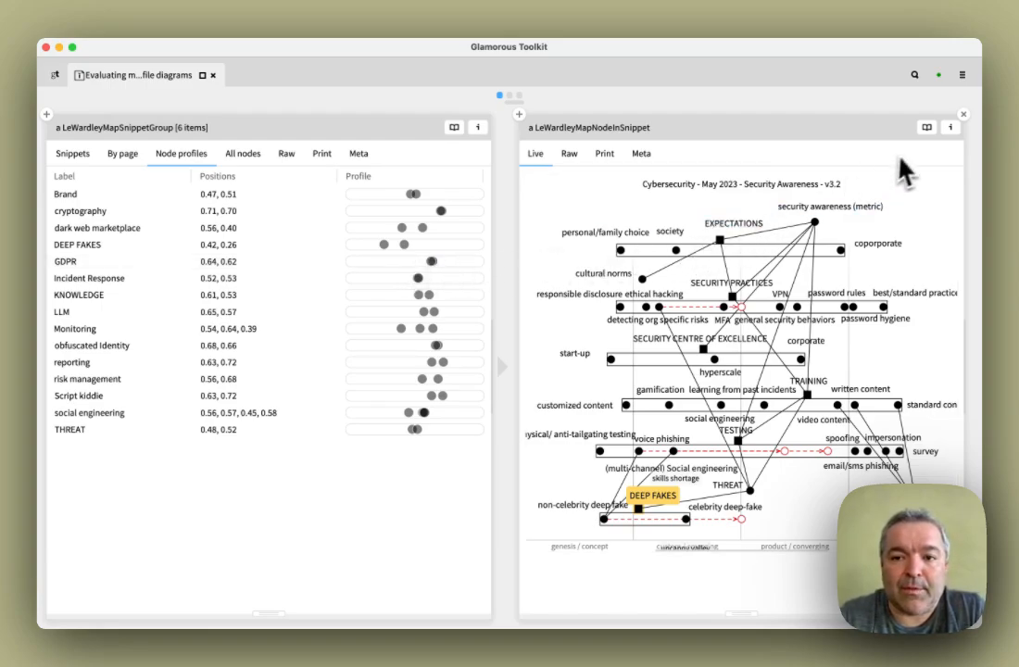
mouse_move(862, 144)
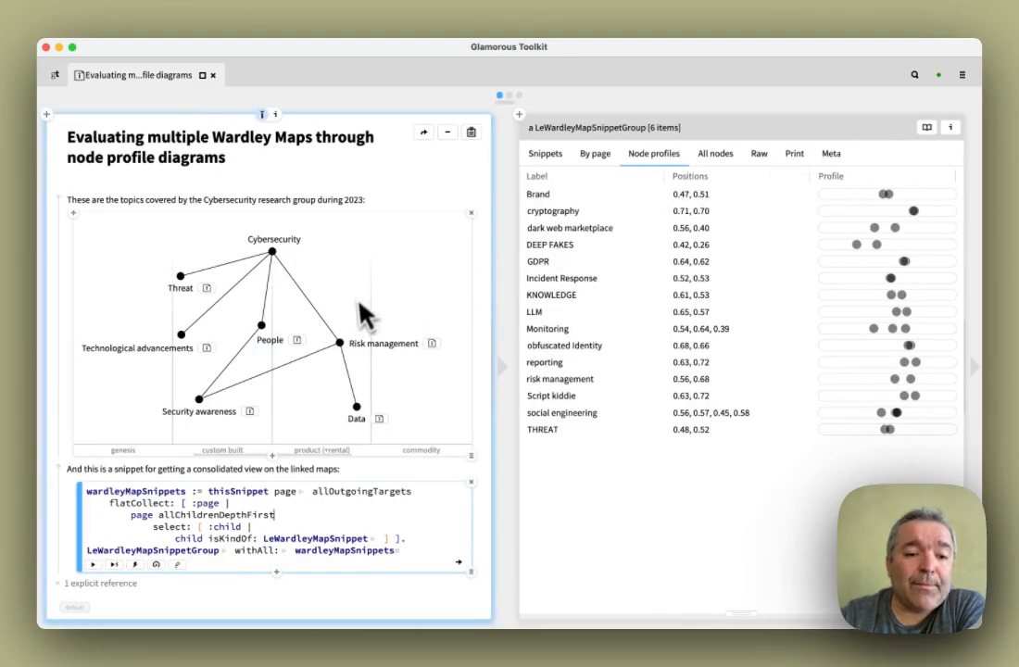
mouse_move(337, 348)
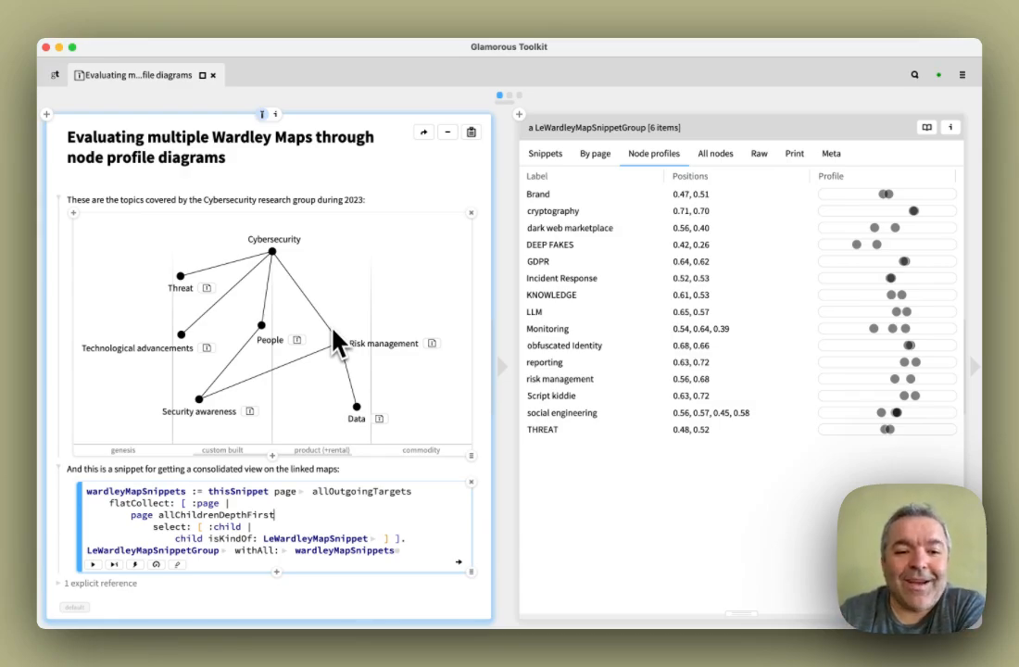
mouse_move(294, 348)
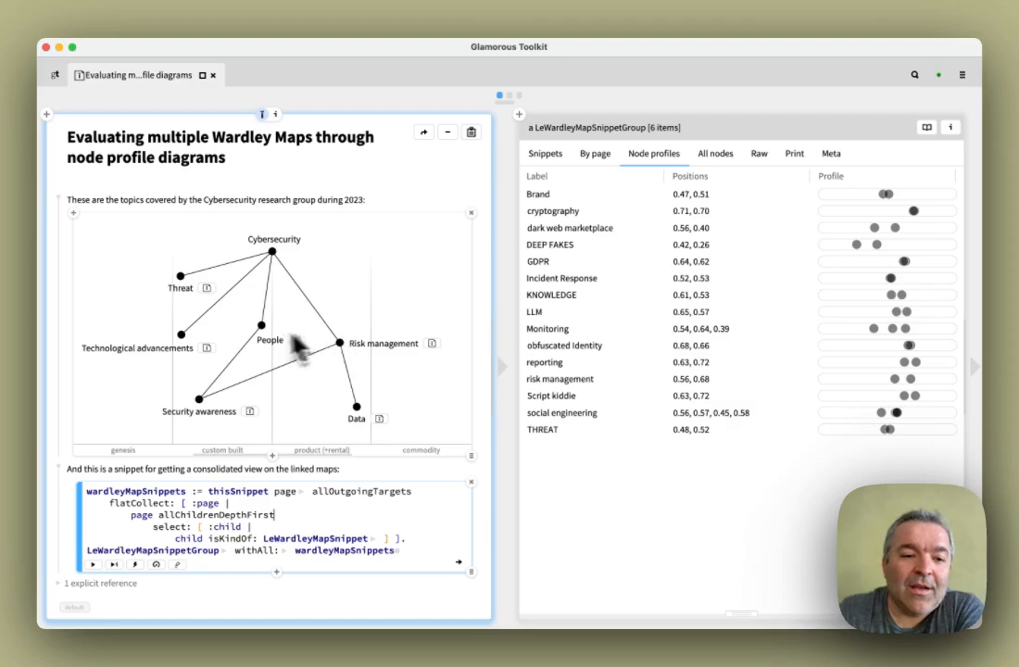
mouse_move(306, 380)
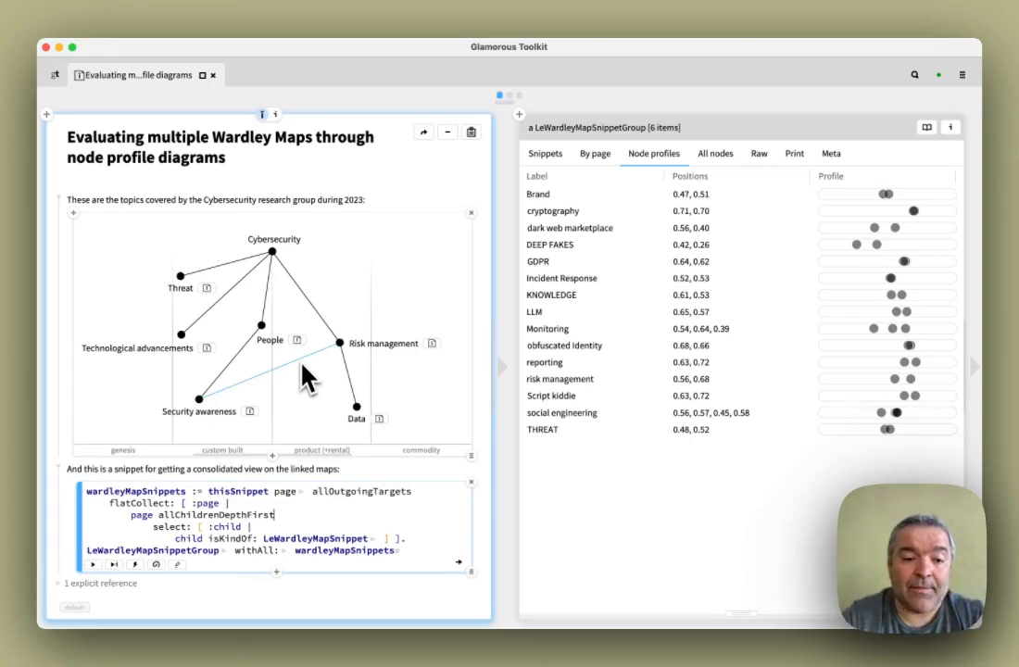
mouse_move(288, 305)
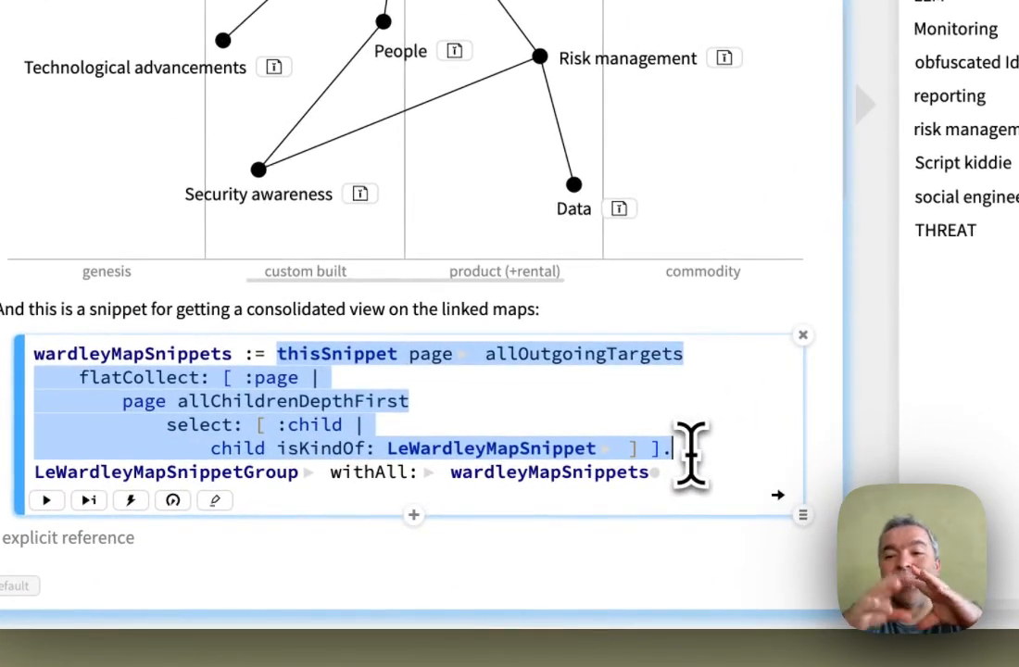
- Clear the snippet's text selection and return to the topics page beside the shared-node profiles
left_click(371, 400)
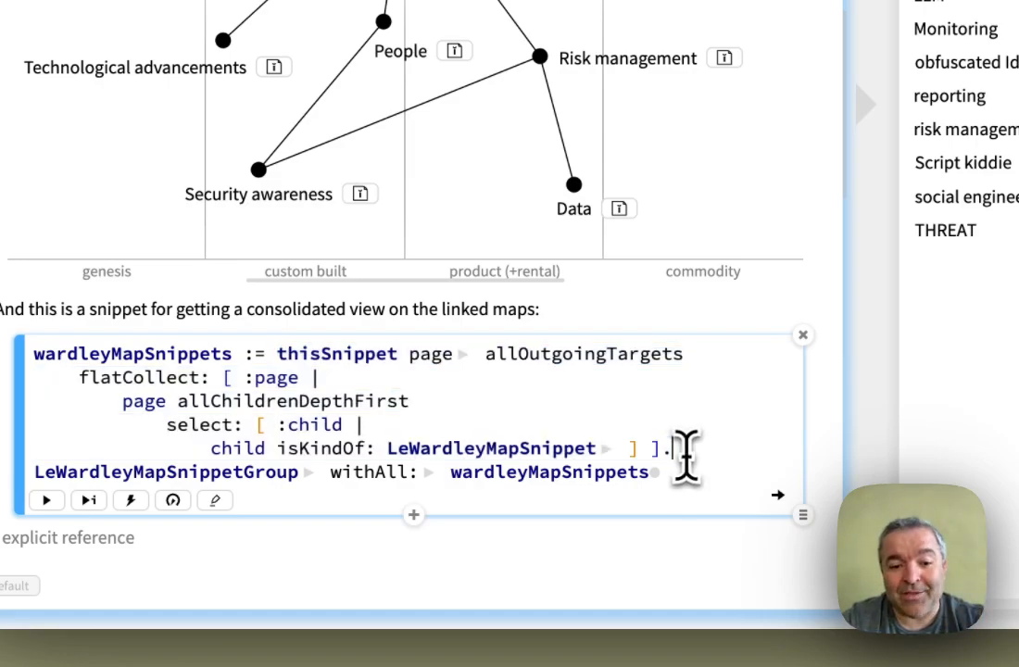
left_click(548, 15)
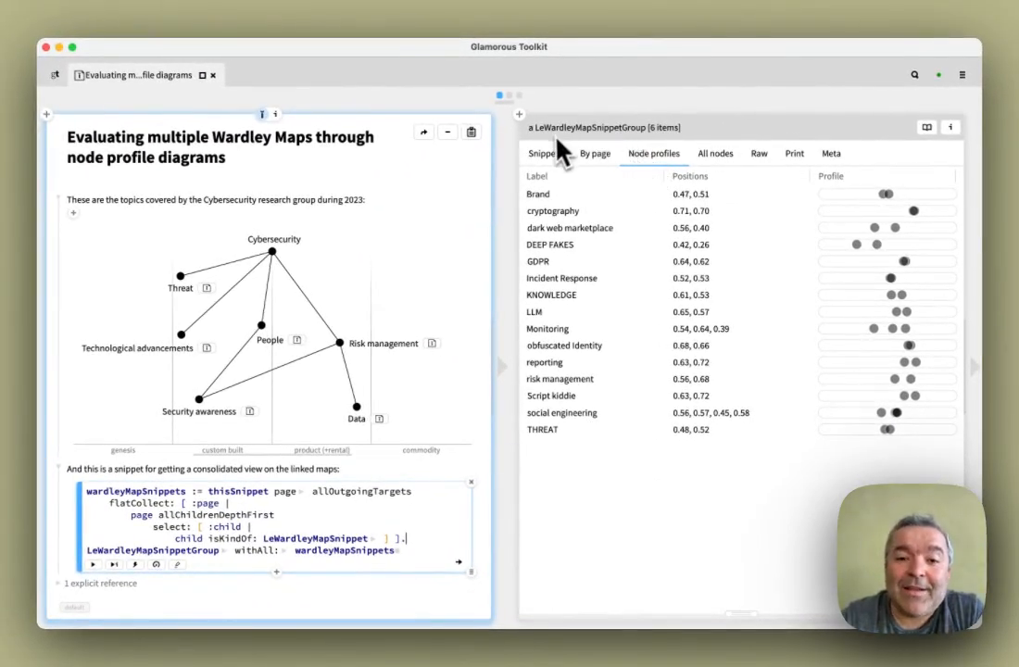
mouse_move(608, 150)
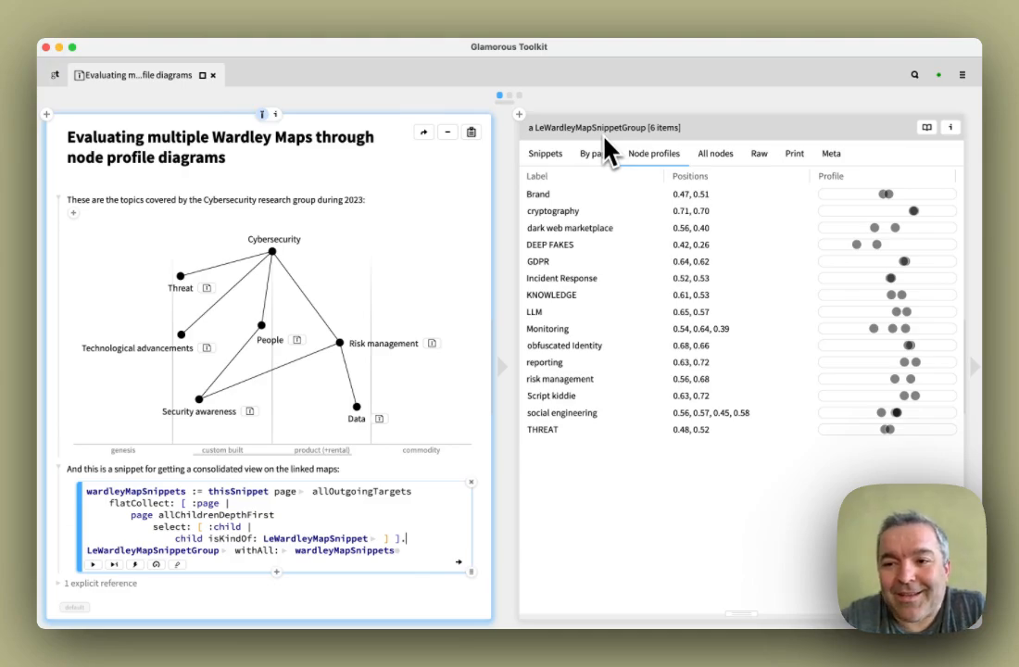
mouse_move(574, 149)
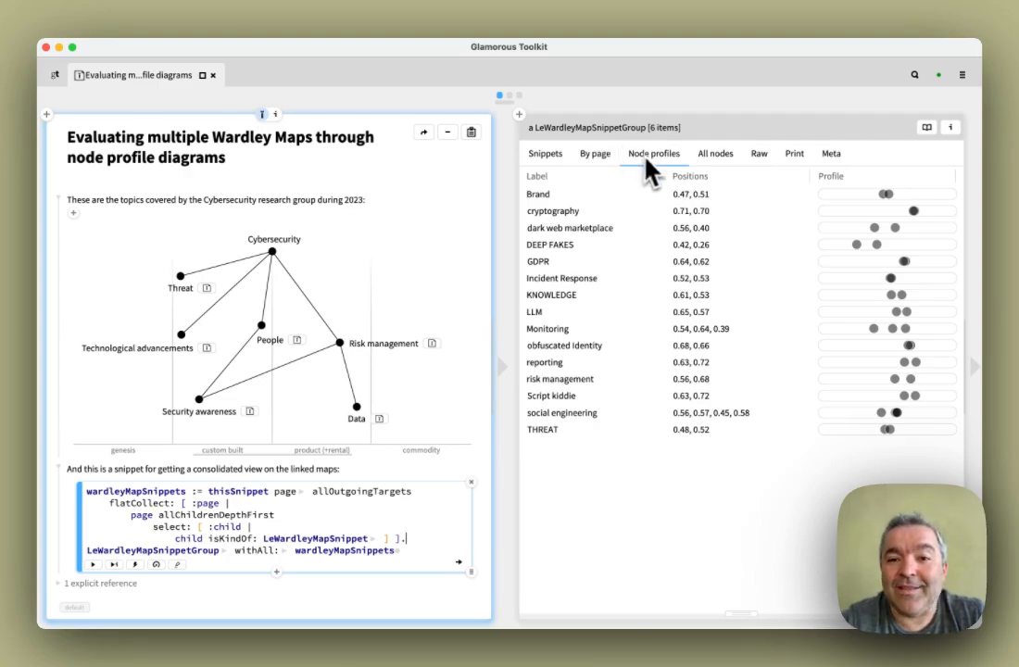
mouse_move(670, 170)
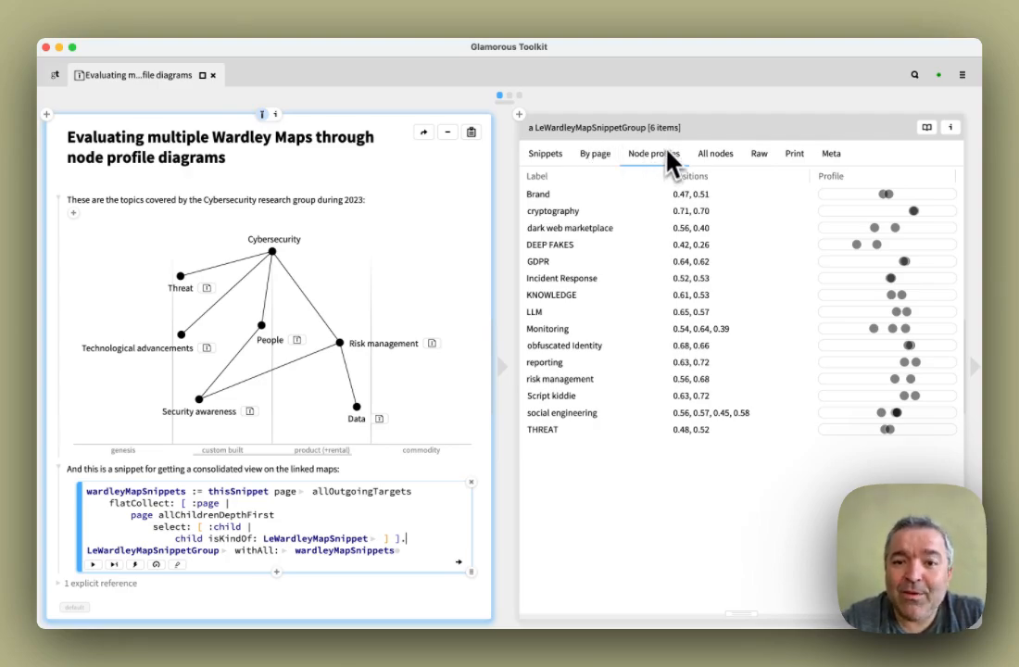